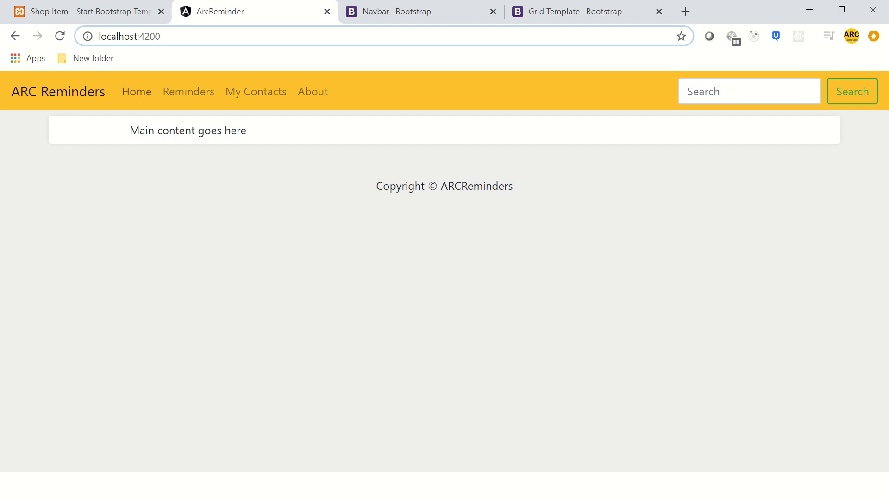
mouse_move(188, 92)
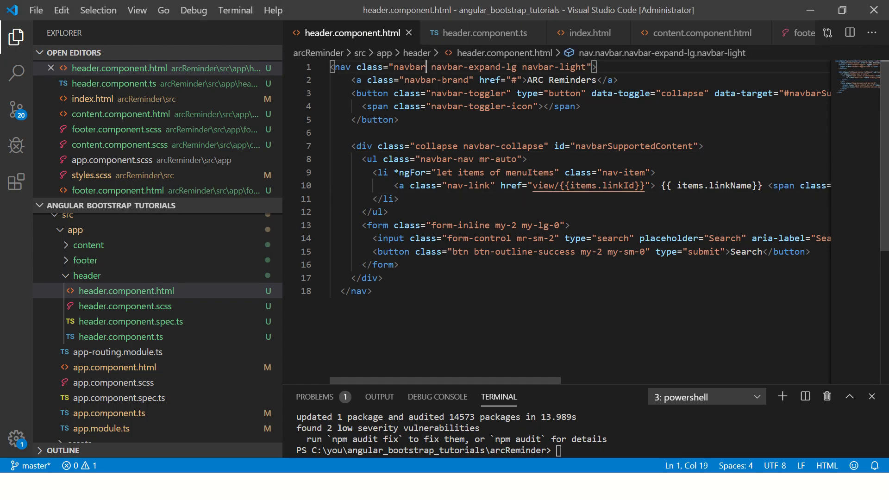
Step: Add the Bootstrap fixed-top class to the nav element in header.component.html and save
type("navbar-fix")
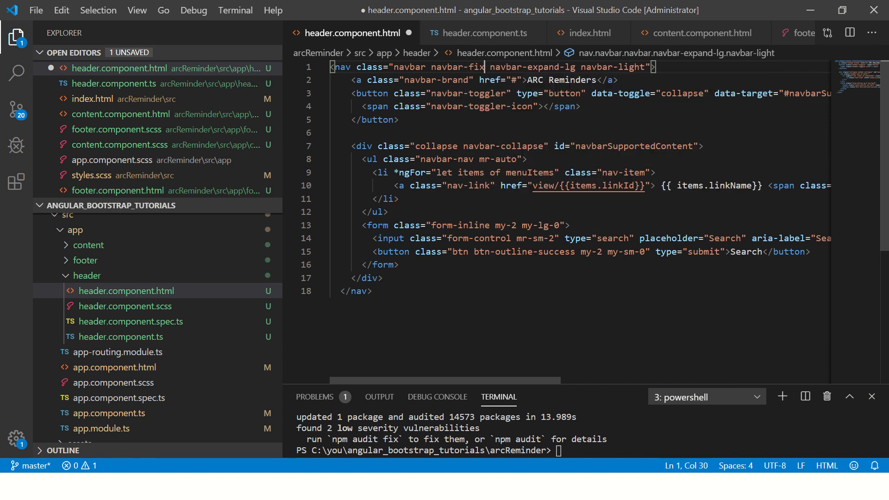
type("ed-top")
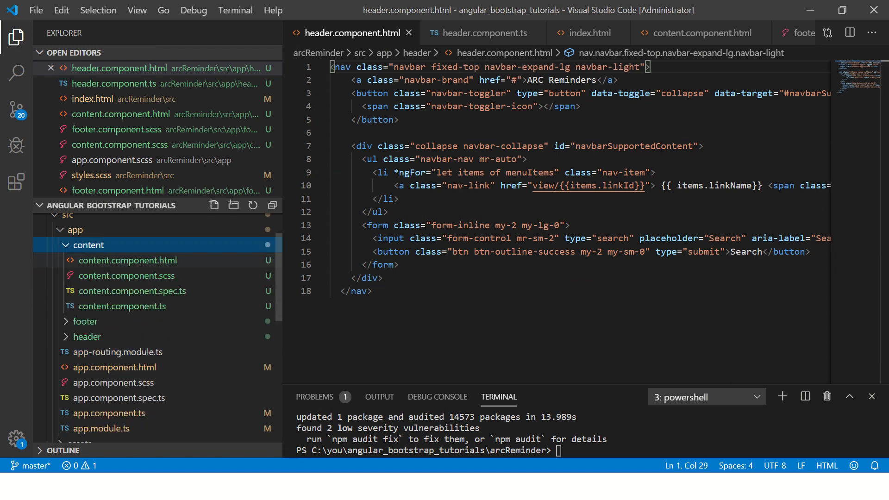
Step: Add min-height: 900px; to the .container rule in content.component.scss and save
left_click(127, 259)
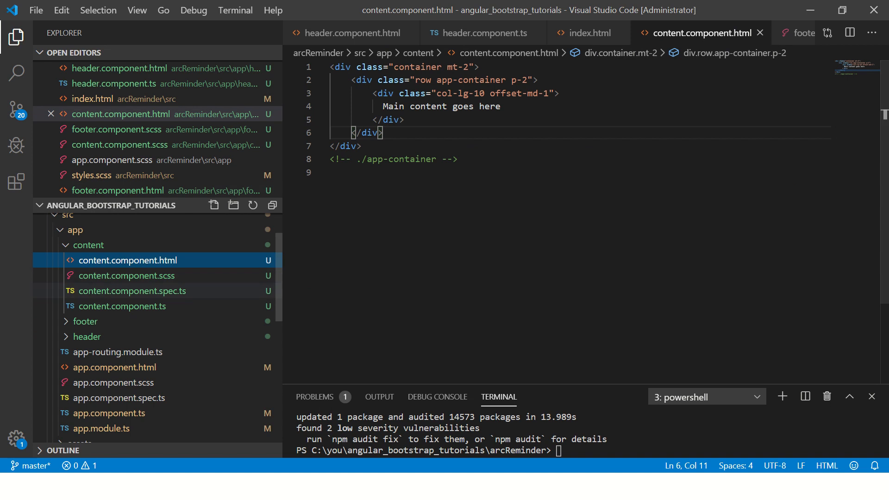
left_click(120, 305)
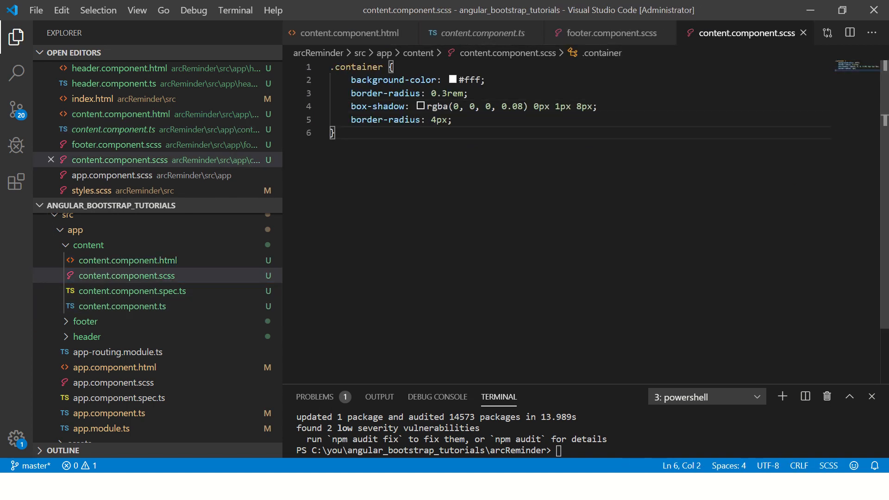
type("min")
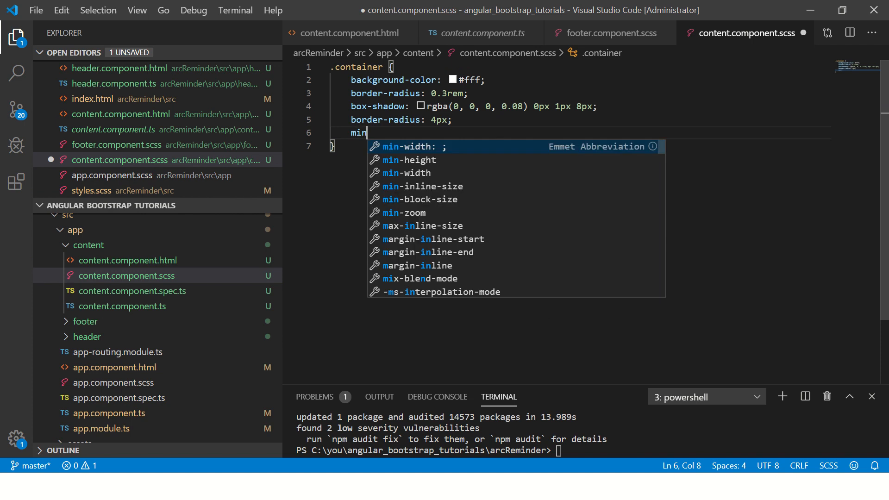
type("-height:")
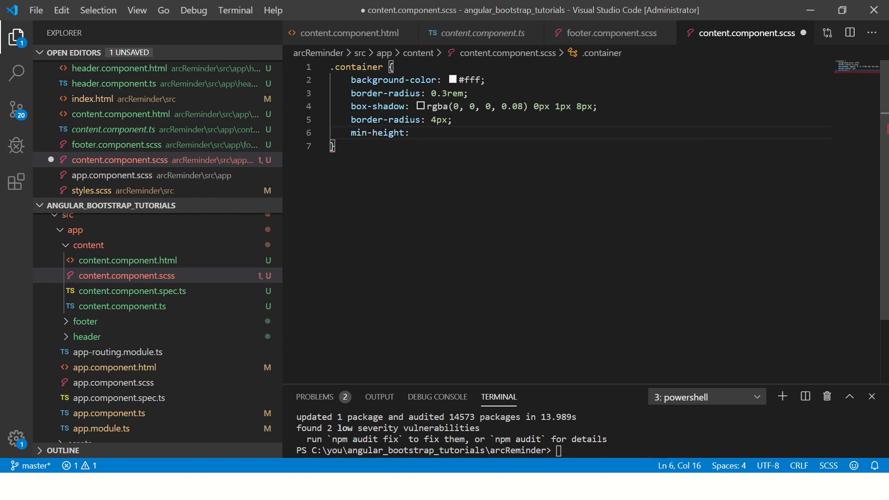
type("900px;")
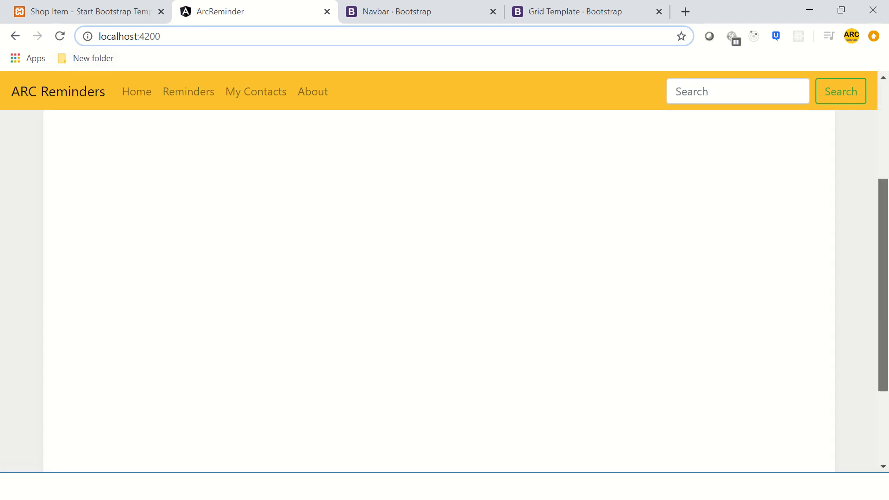
Step: Scroll down the localhost:4200 page to check the navbar stays pinned above the tall content
scroll("down", 3)
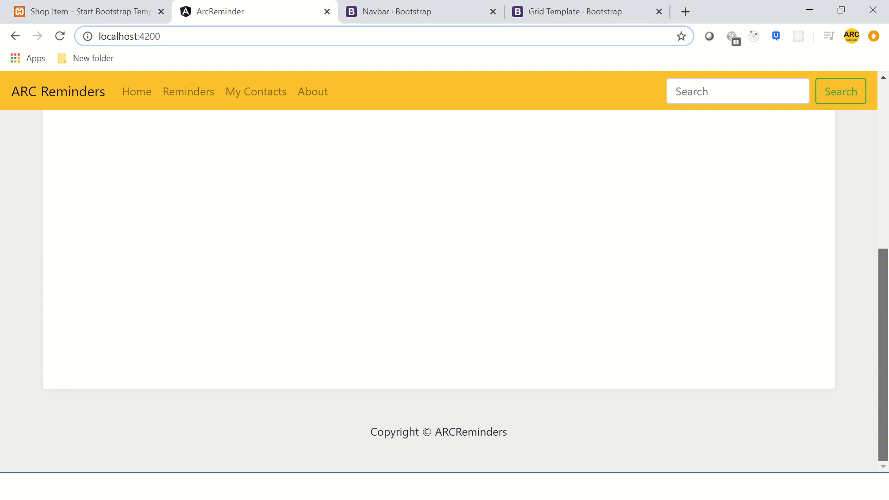
scroll("down", 3)
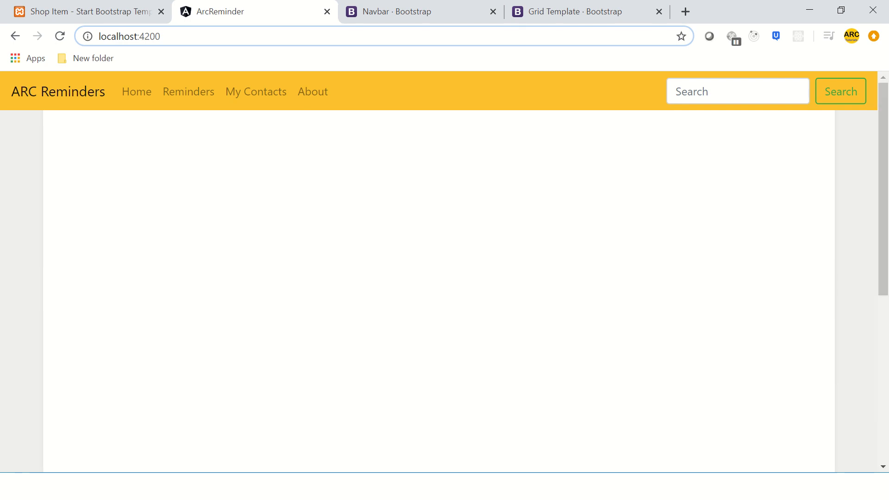
scroll("down", 3)
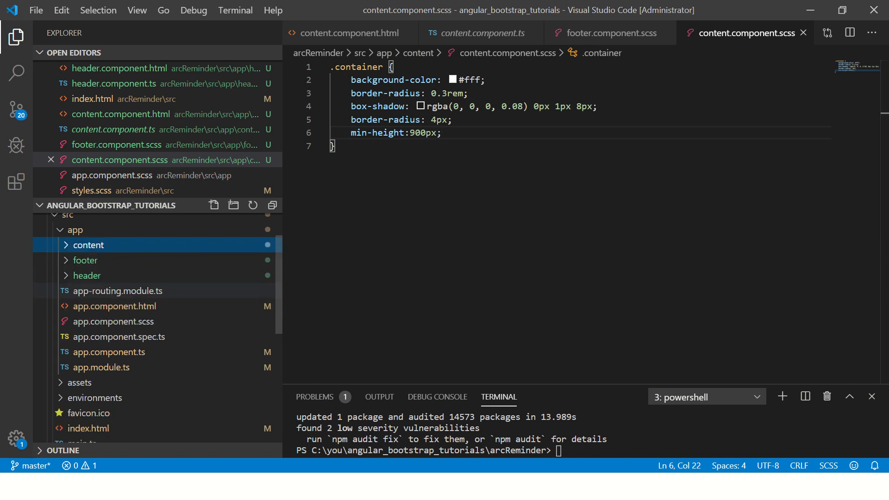
Step: Select the fixed-top class on the navbar in header.component.html
left_click(126, 290)
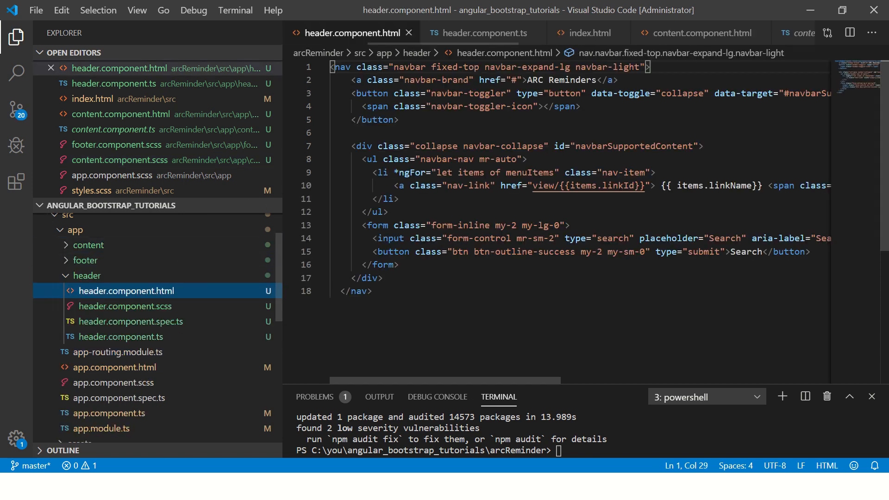
double_click(456, 66)
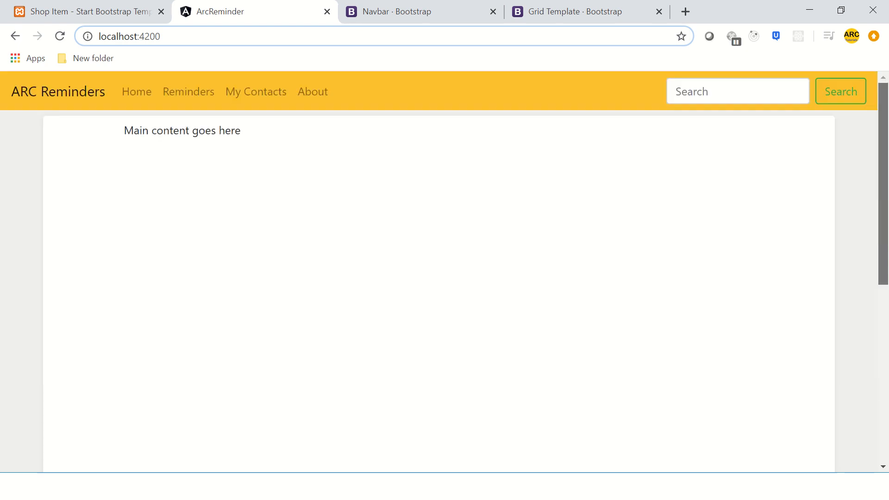
Step: Switch to the ARC Reminders page and scroll to see the navbar pinned with fixed-bottom
key("alt+tab")
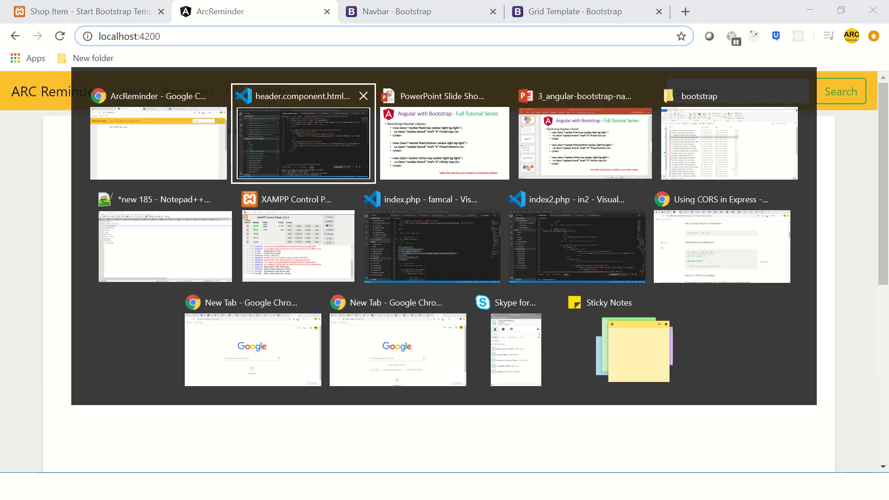
left_click(302, 144)
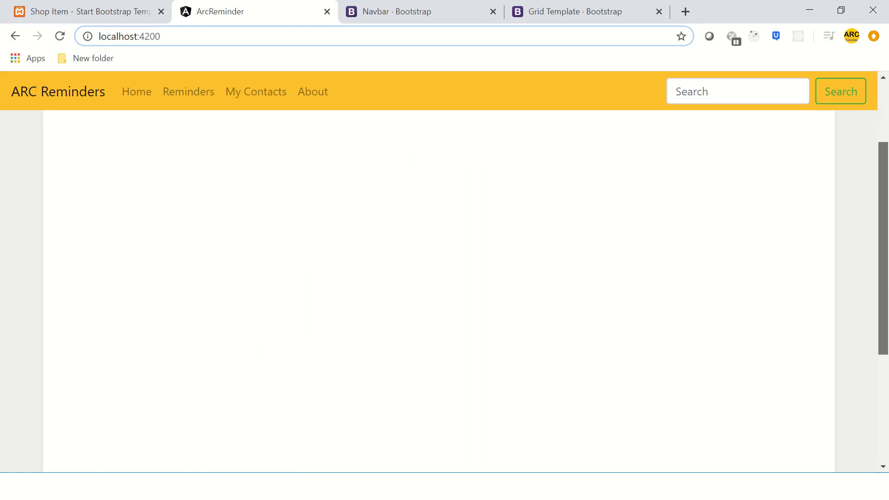
scroll("down", 3)
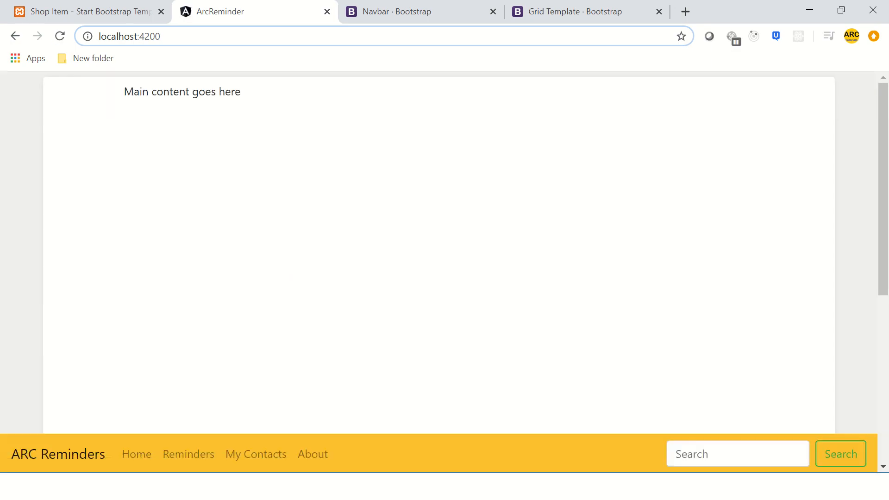
scroll("down", 3)
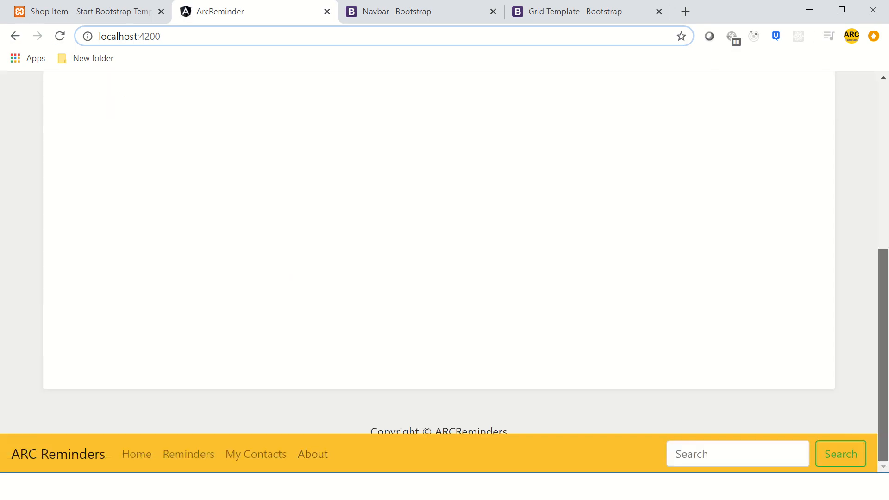
scroll("down", 3)
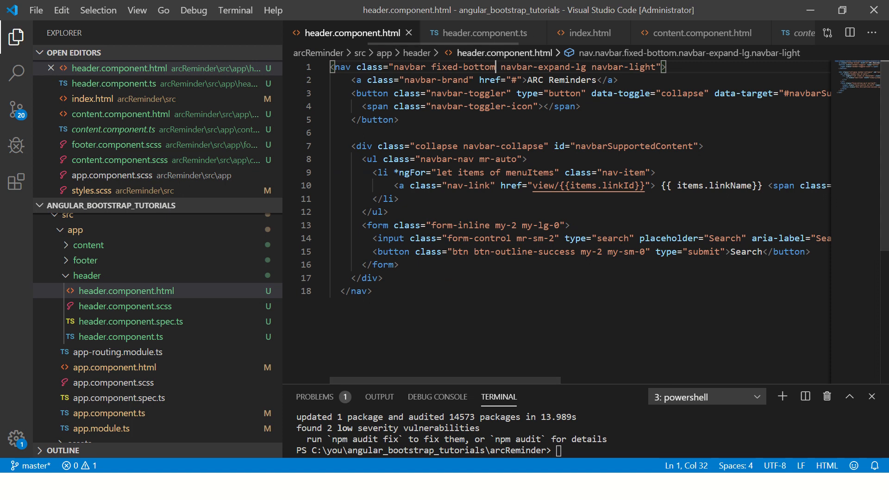
Step: Restore the navbar class to fixed-top so it pins to the top again
type("fixed-top")
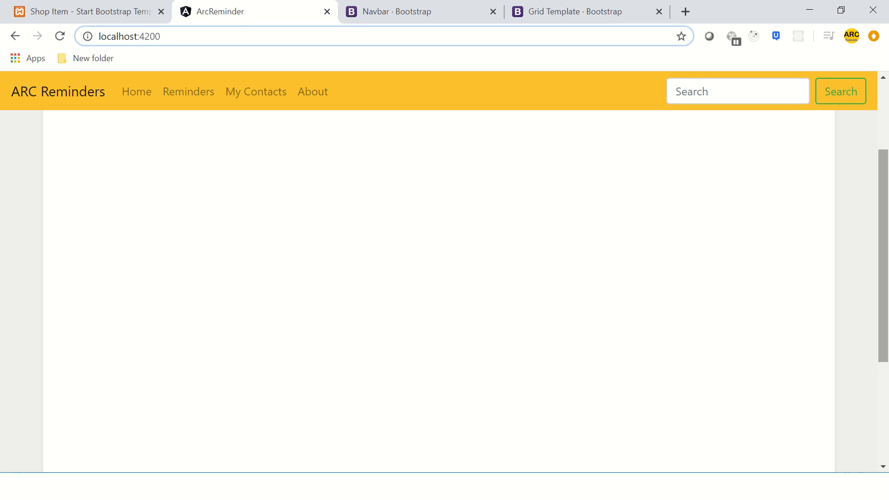
scroll("down", 3)
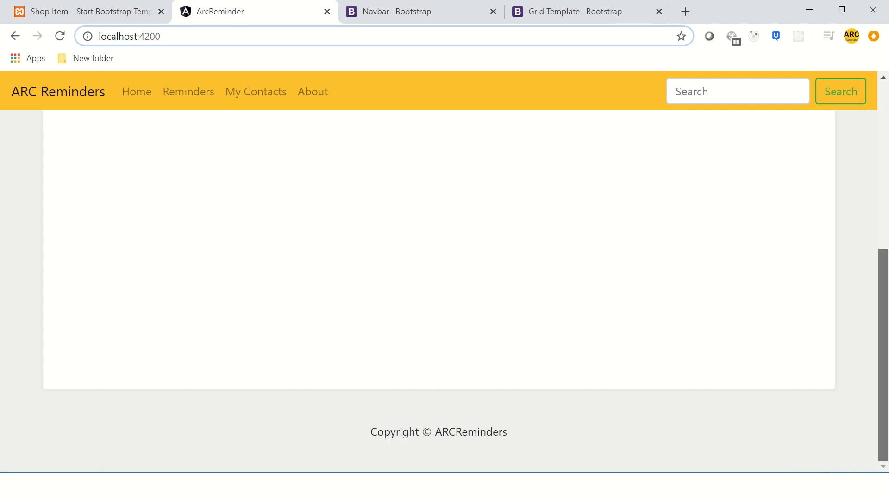
scroll("down", 3)
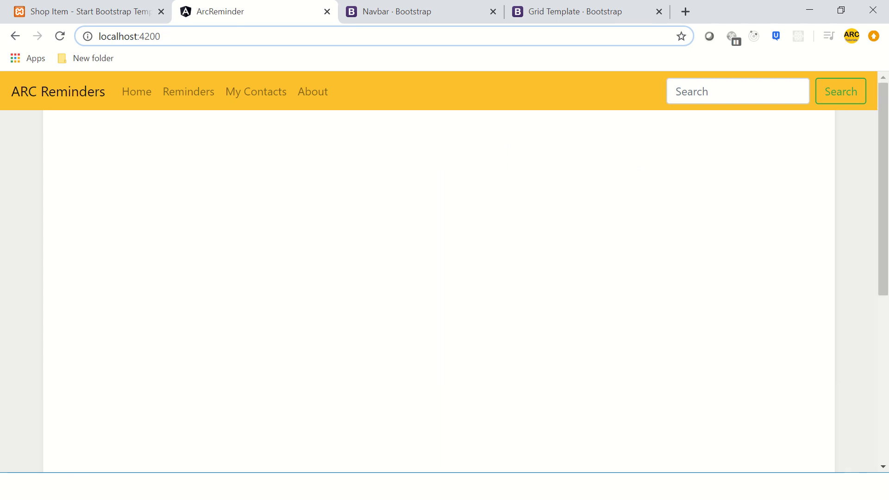